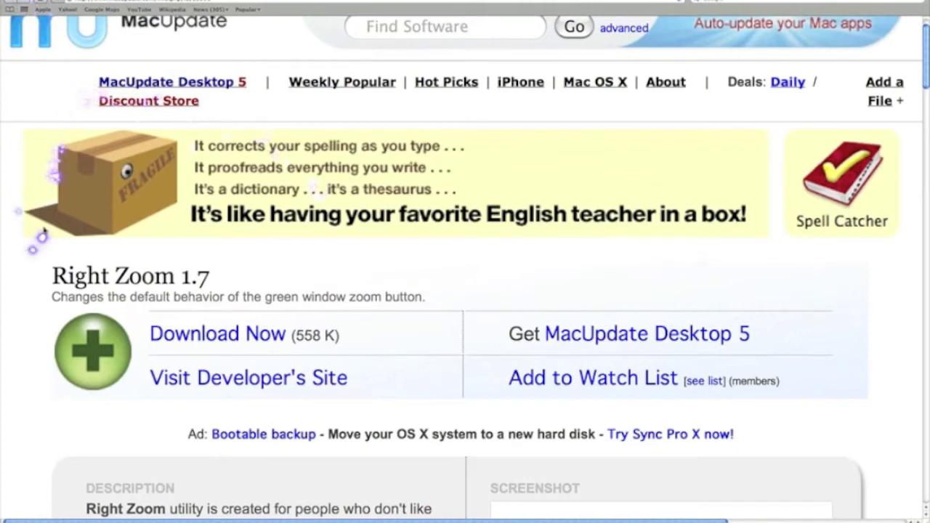
mouse_move(40, 117)
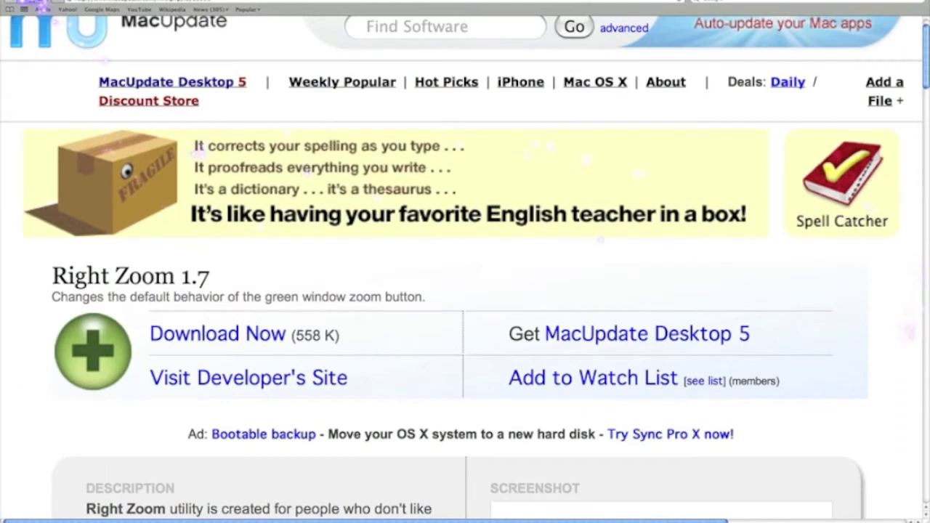
mouse_move(561, 237)
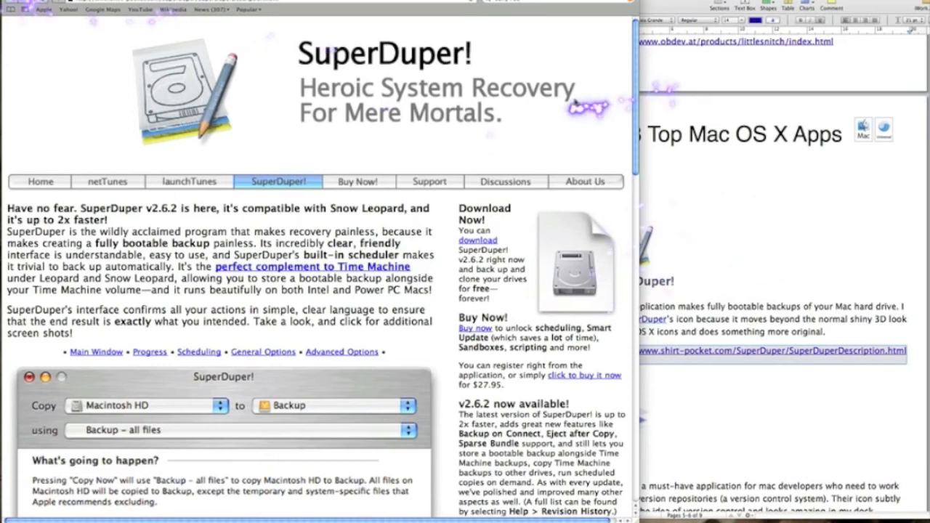
Scroll down the SuperDuper! page through its features to the free trial download link.
scroll(down, 3)
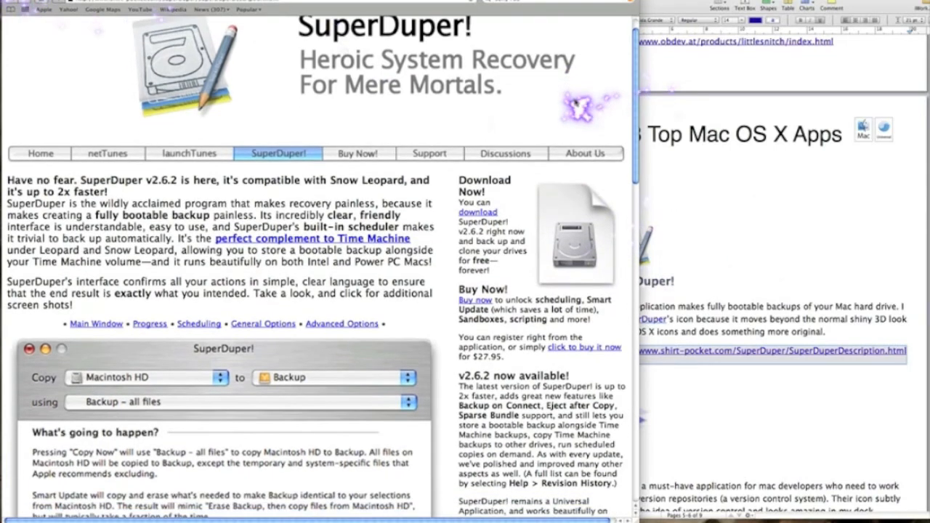
scroll(down, 3)
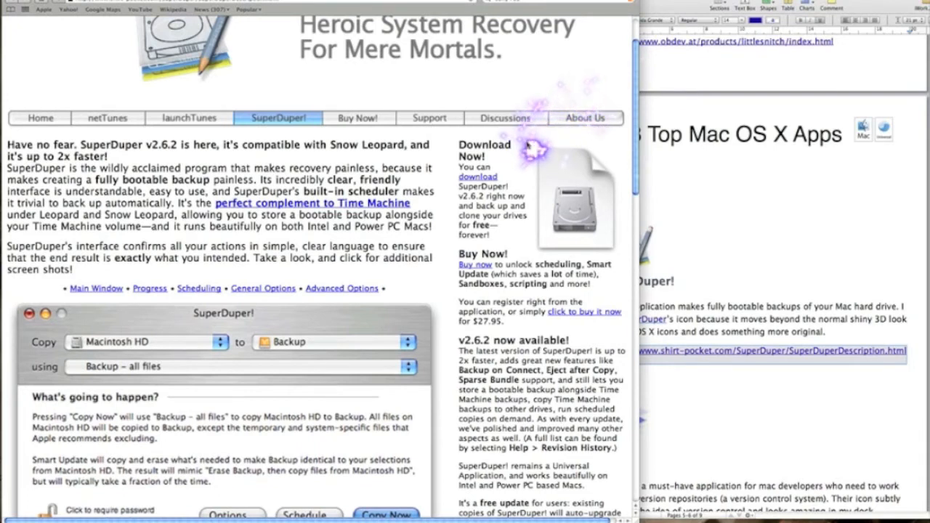
scroll(down, 3)
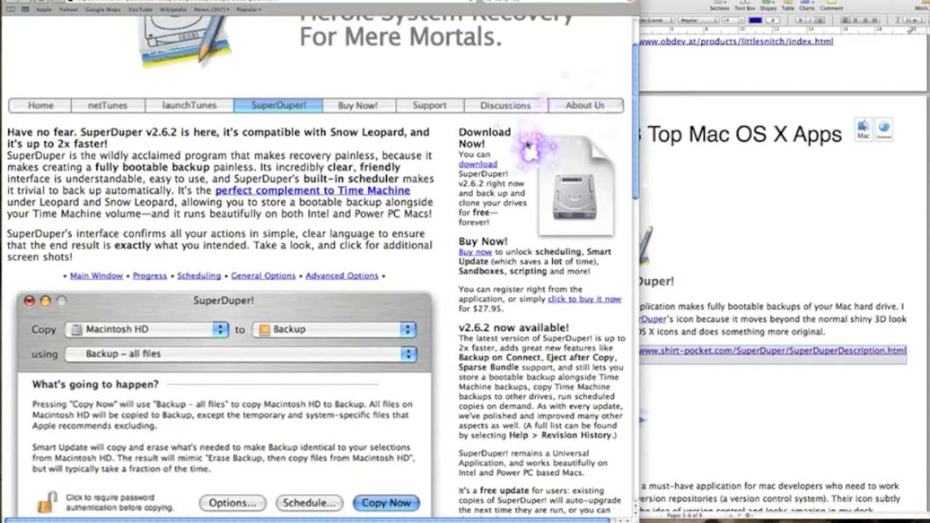
scroll(down, 3)
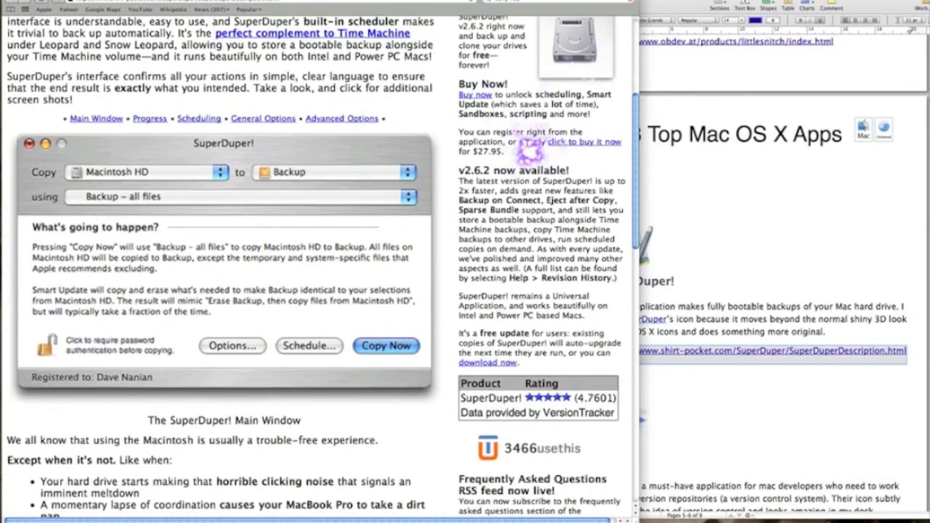
scroll(down, 3)
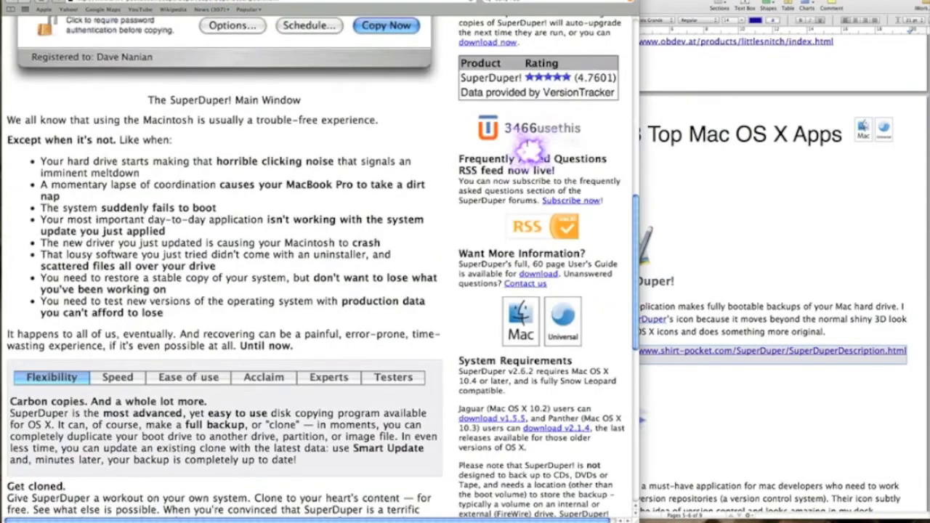
scroll(down, 3)
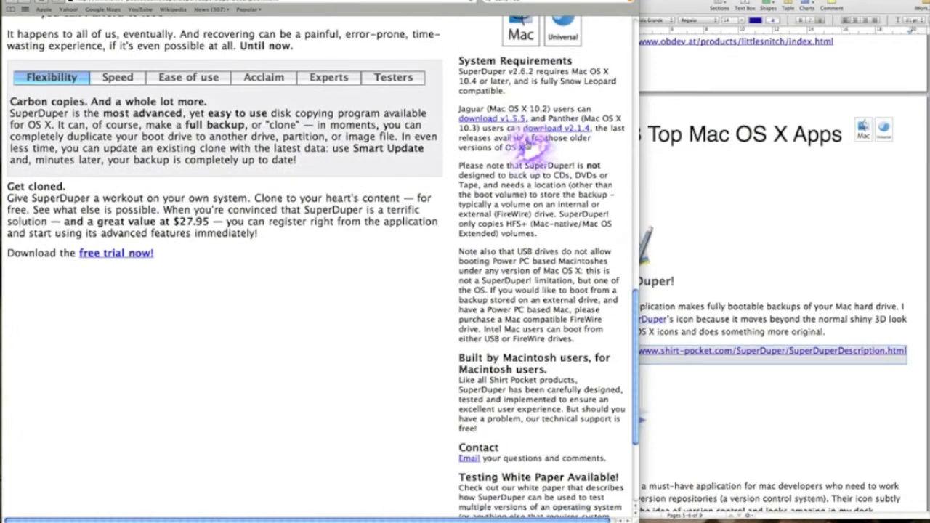
scroll(down, 3)
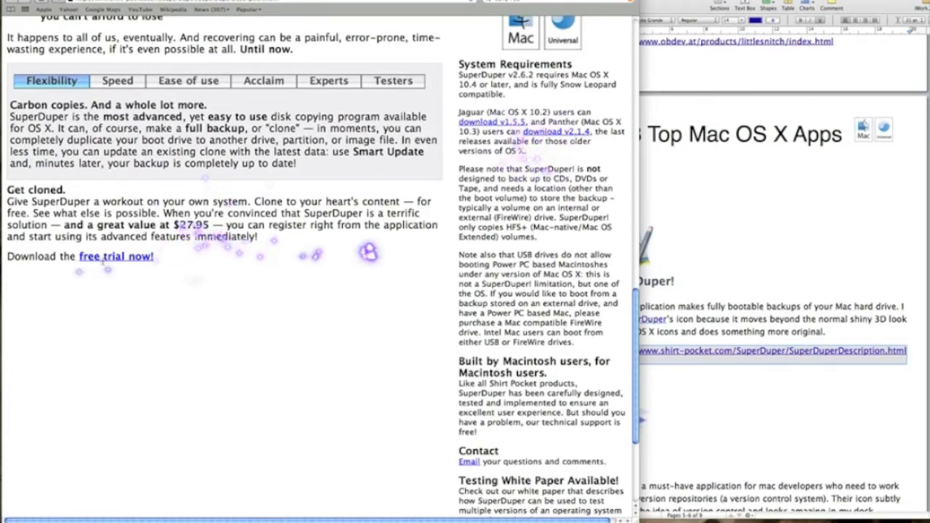
mouse_move(309, 269)
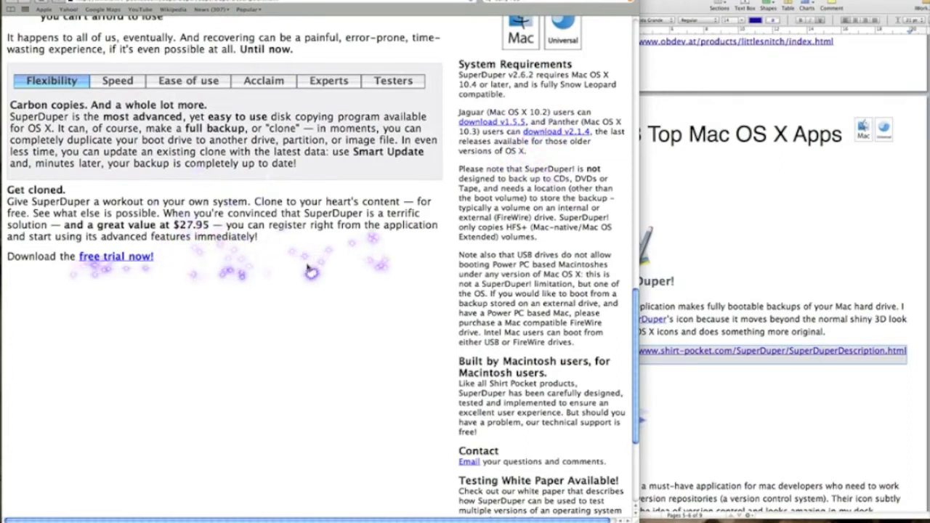
scroll(down, 3)
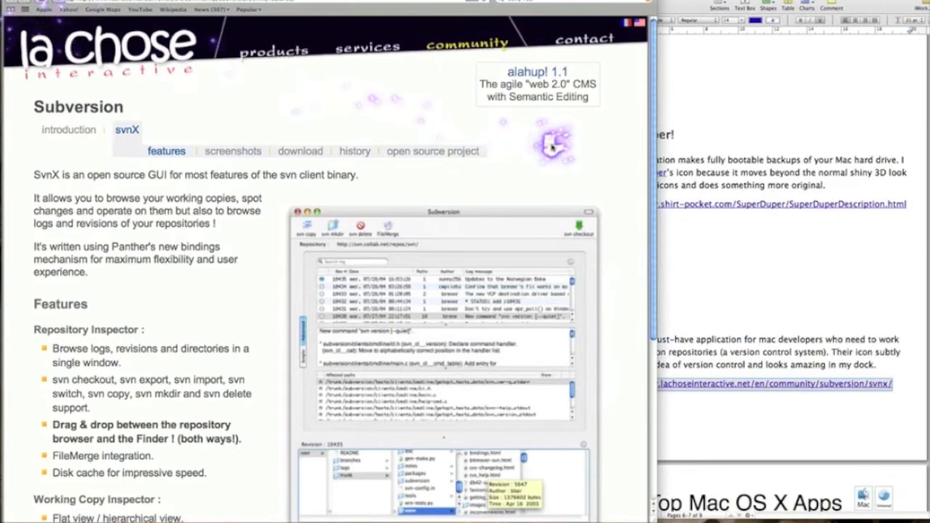
Scroll down through the svnX features page for Subversion.
scroll(down, 3)
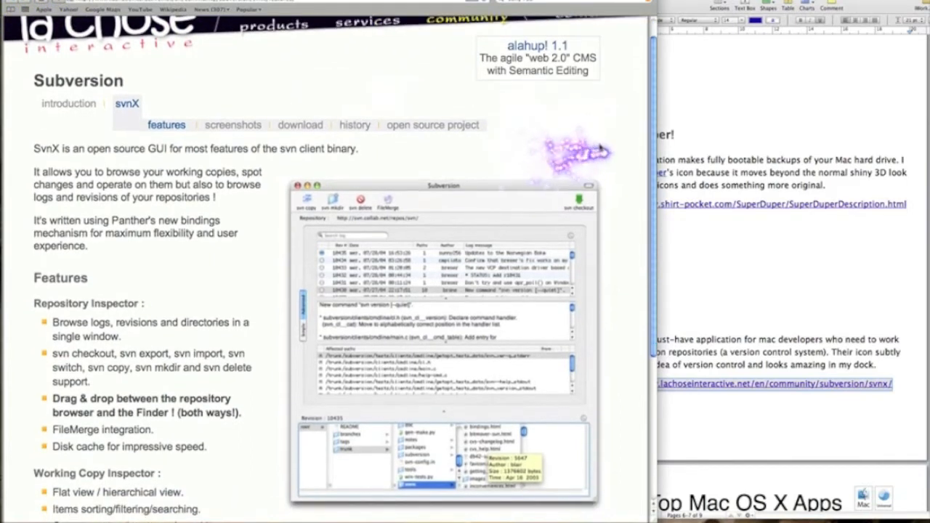
scroll(down, 3)
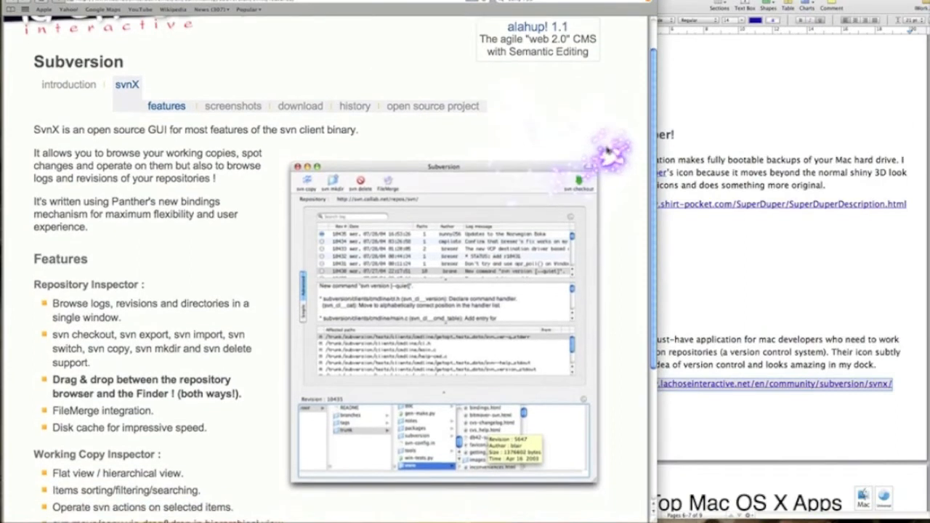
scroll(down, 3)
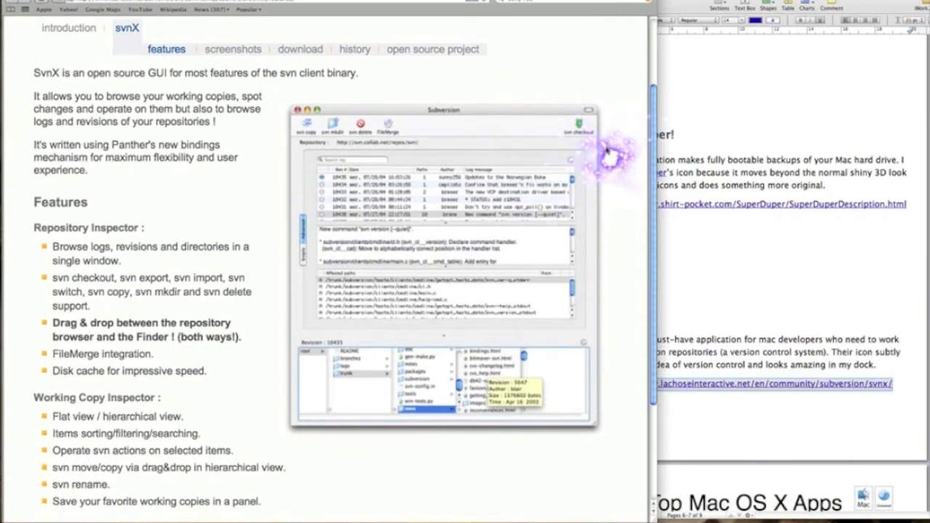
scroll(down, 3)
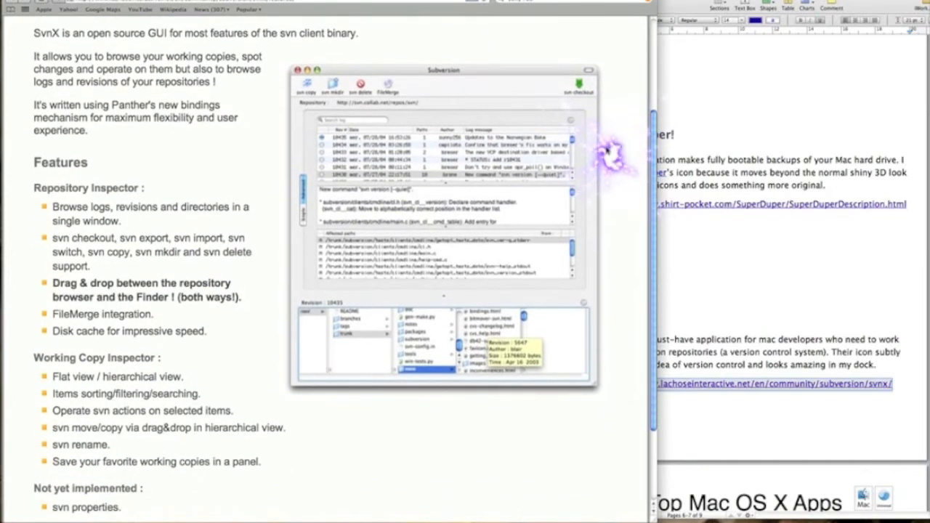
scroll(down, 3)
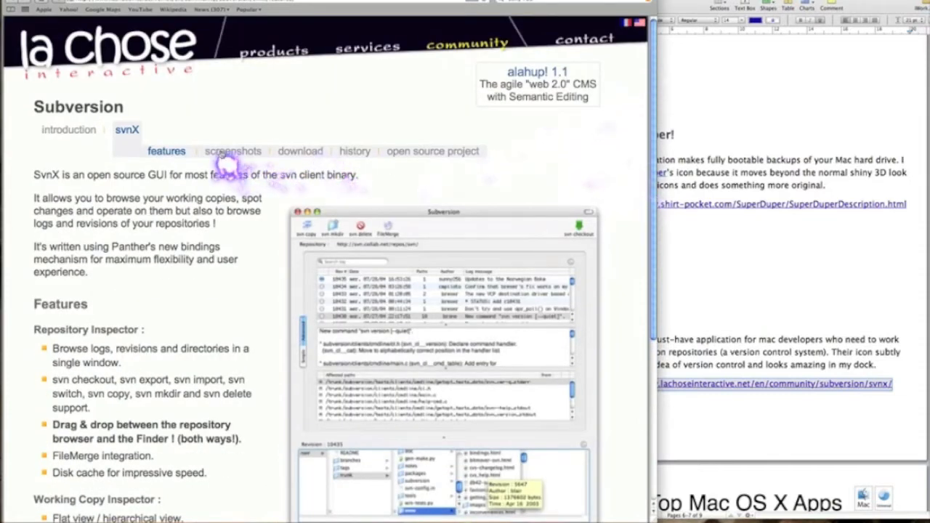
Show the svnX screenshots and scroll through the repository inspector images.
click(232, 150)
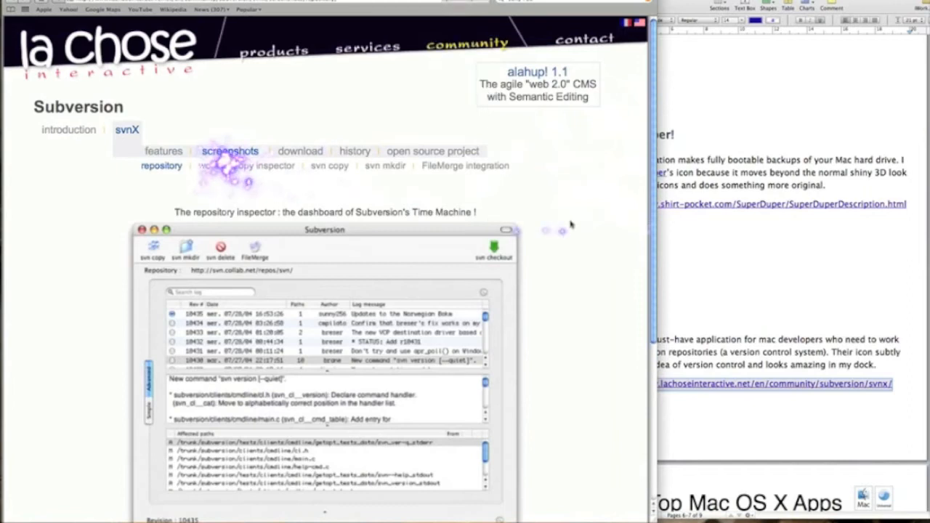
scroll(down, 3)
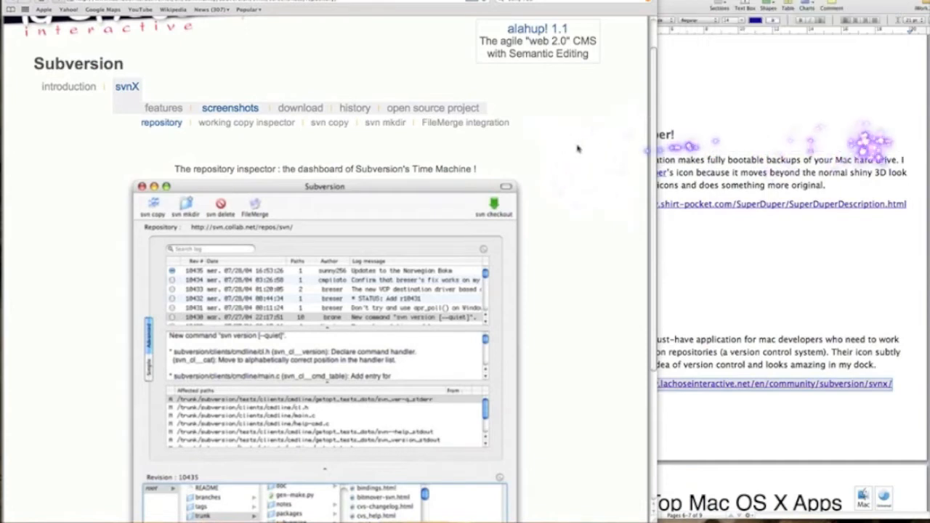
scroll(down, 3)
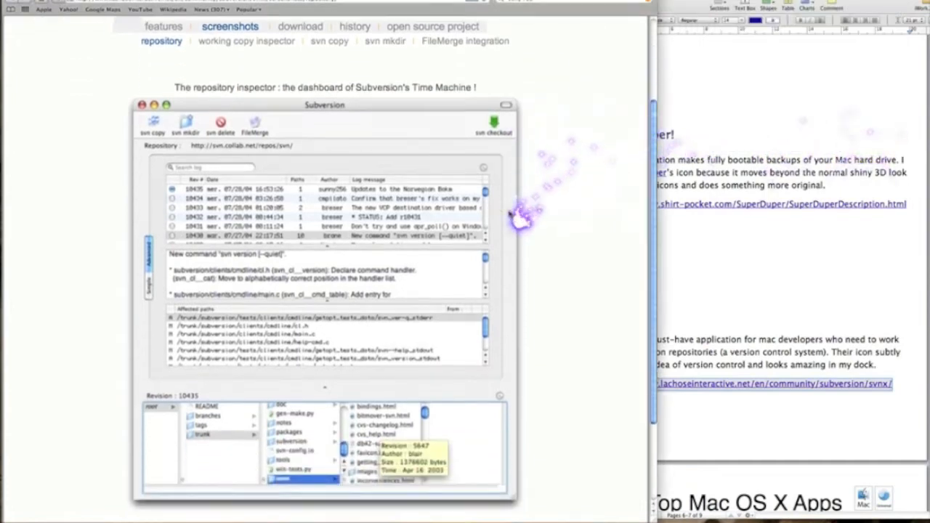
scroll(down, 3)
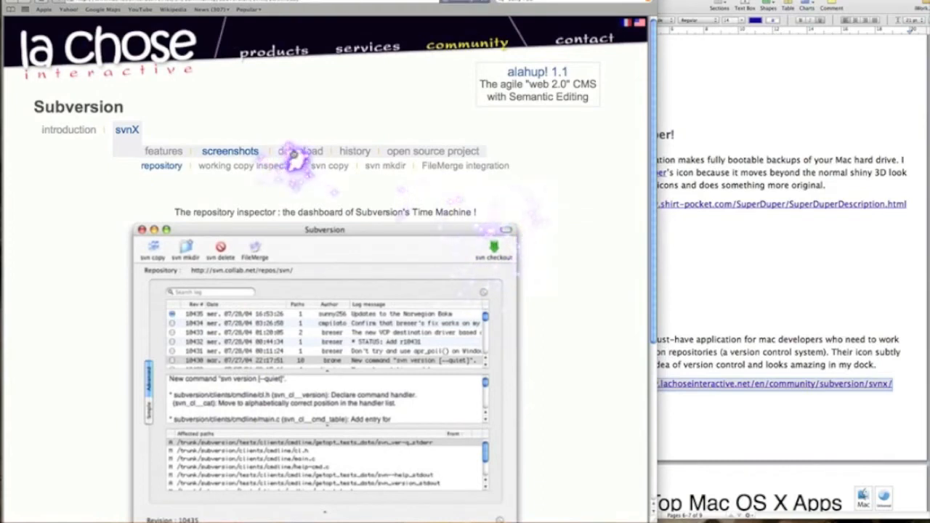
click(299, 152)
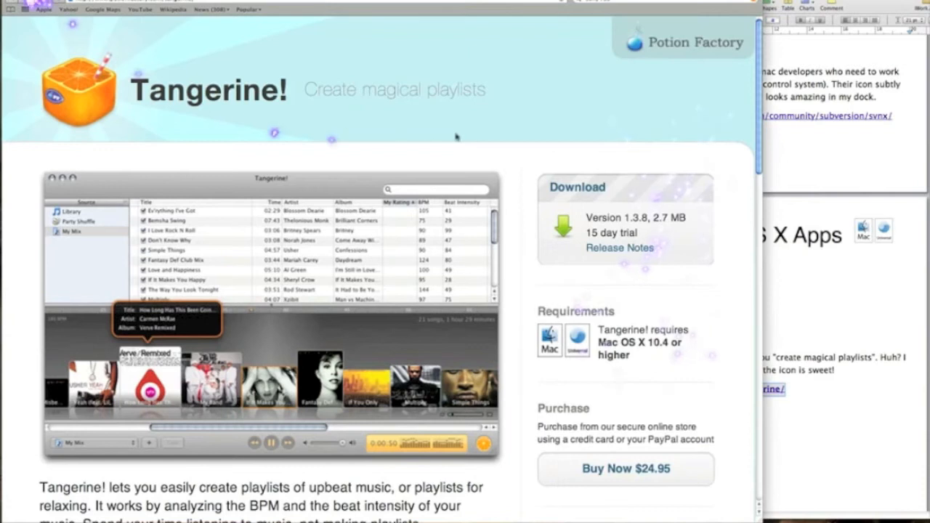
mouse_move(497, 129)
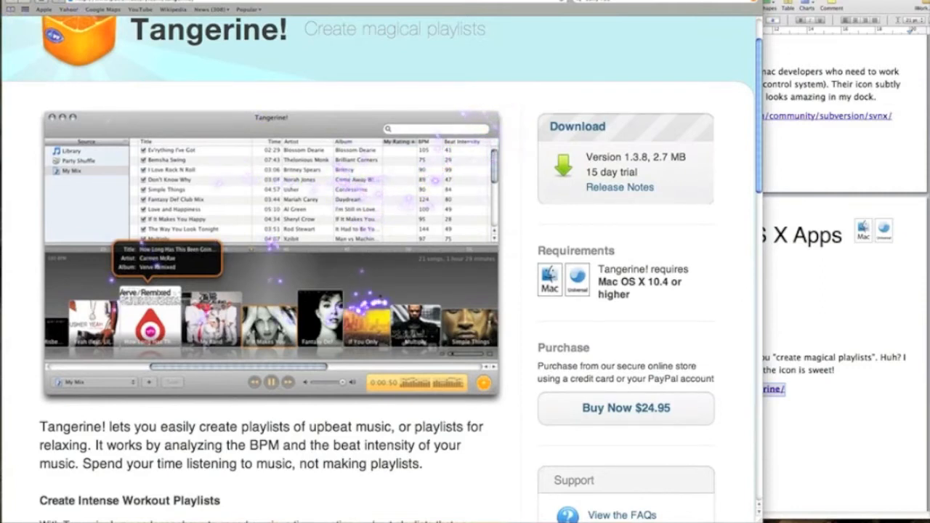
Scroll down the Tangerine! page through its playlist description and support section.
scroll(down, 3)
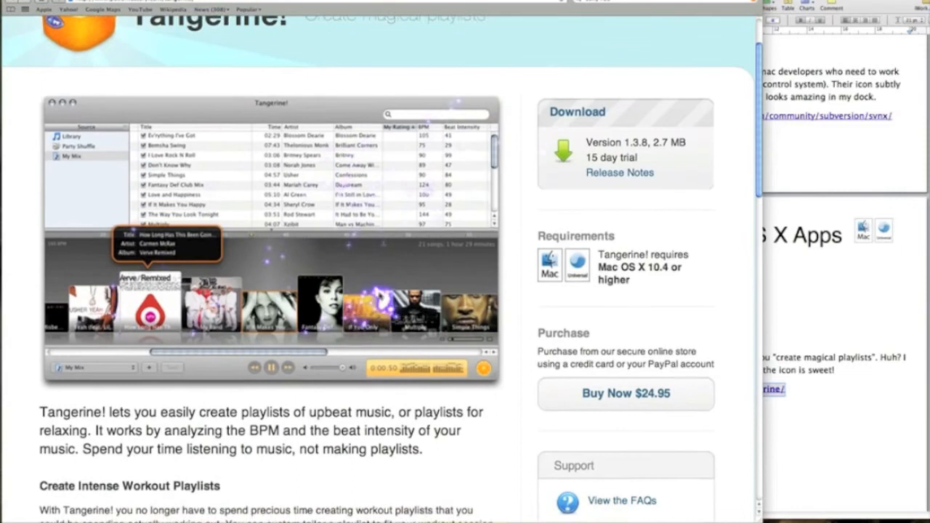
scroll(down, 3)
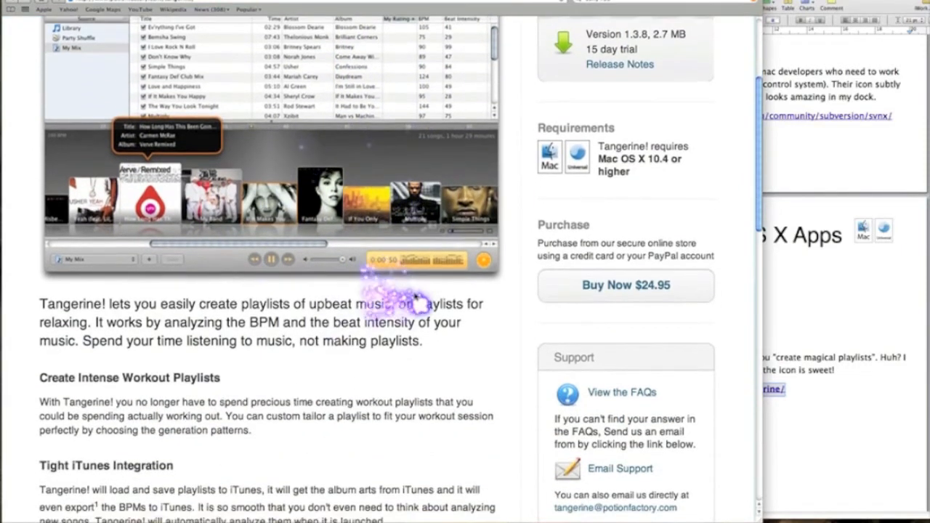
scroll(down, 3)
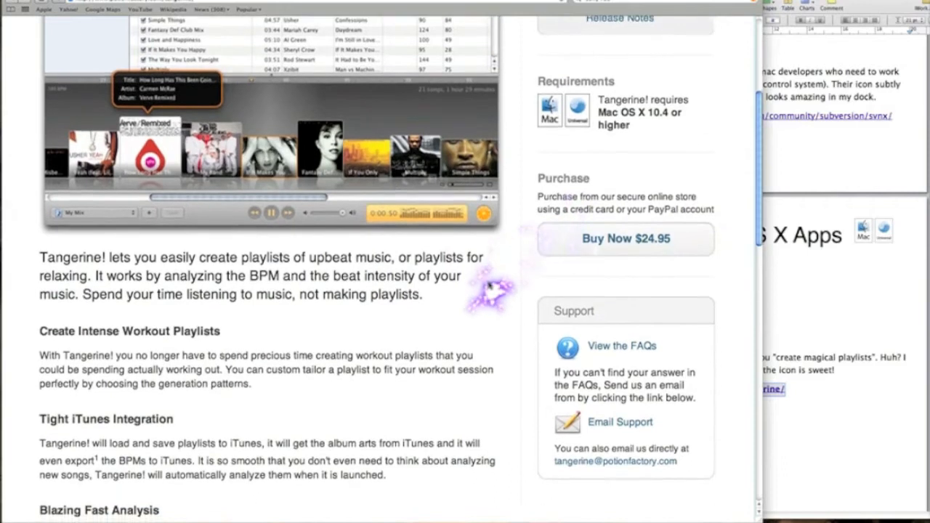
scroll(down, 3)
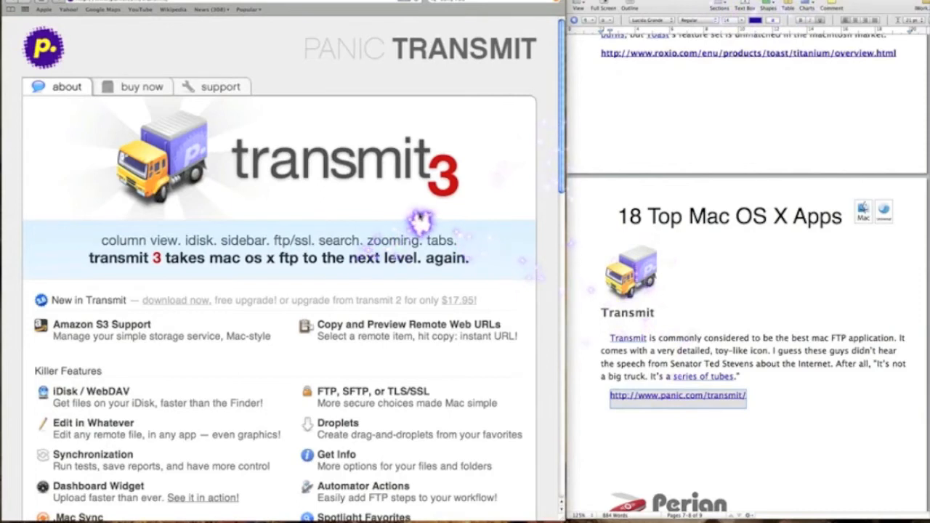
Scroll through Transmit's killer features and close the enlarged screenshot.
scroll(down, 3)
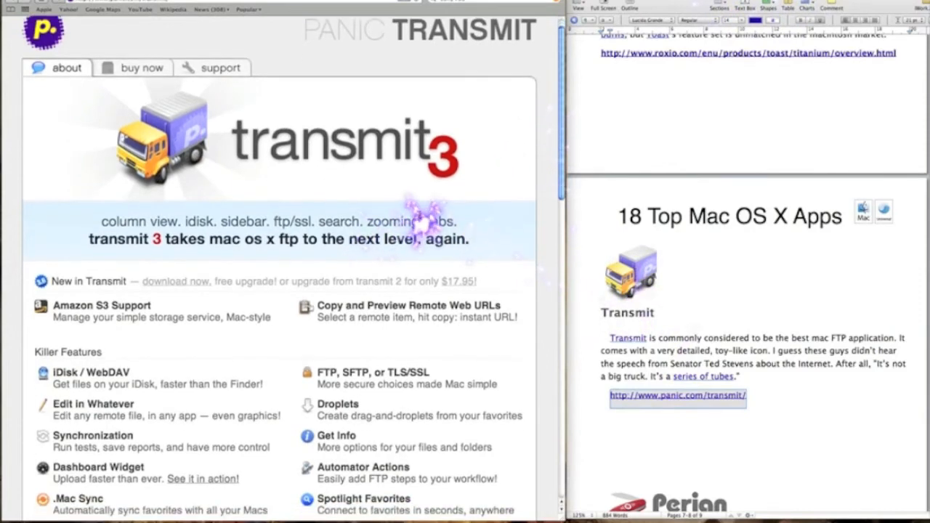
scroll(down, 3)
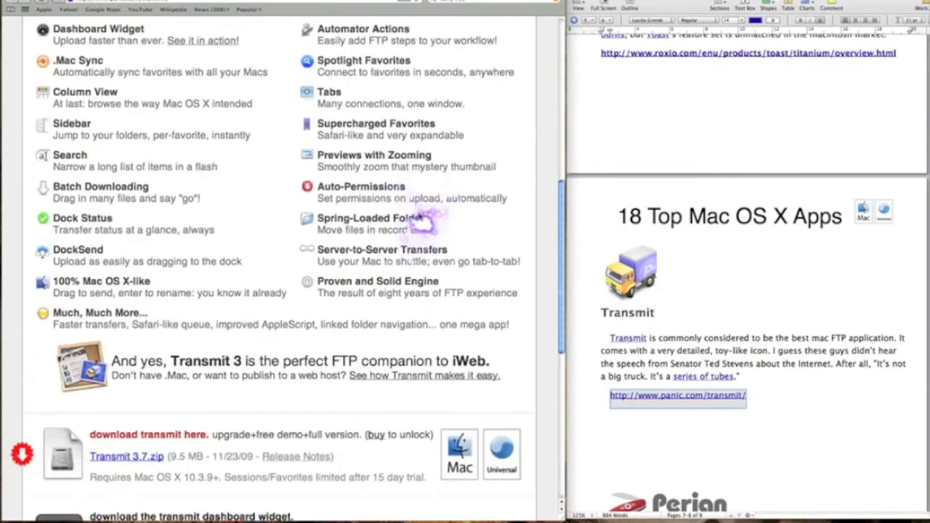
scroll(down, 3)
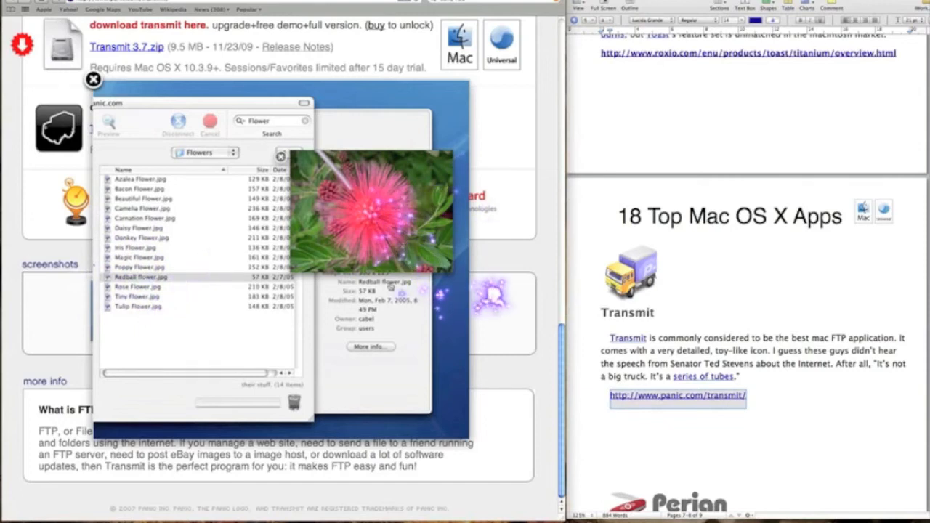
click(93, 79)
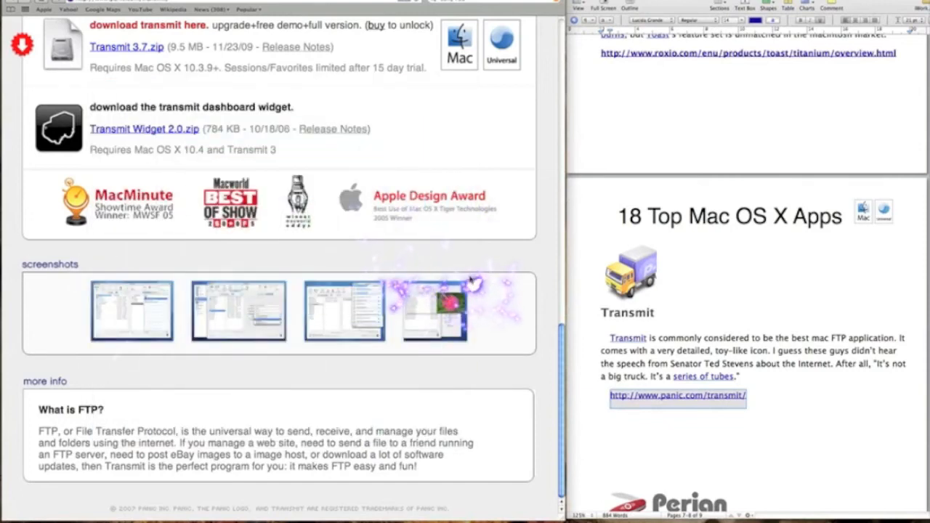
Scroll down to Transmit's downloads and screenshots, then back up the page.
scroll(down, 3)
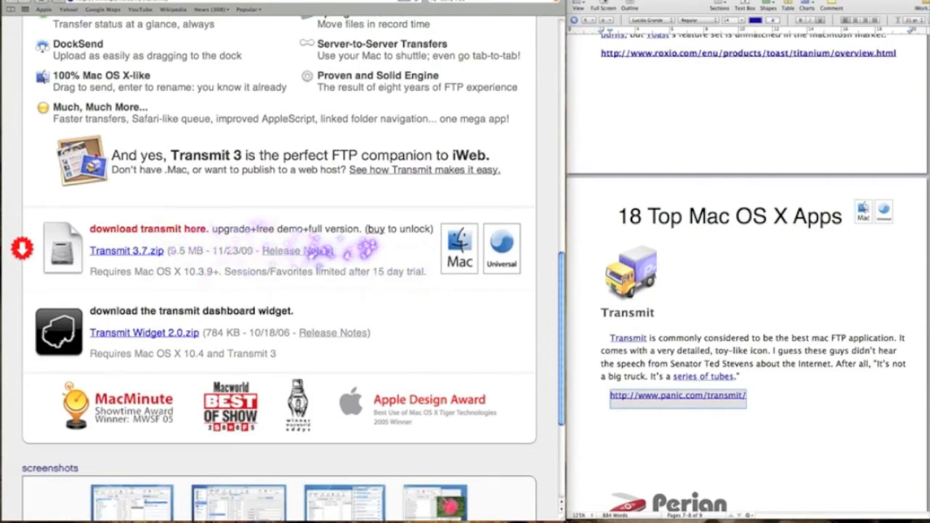
scroll(down, 3)
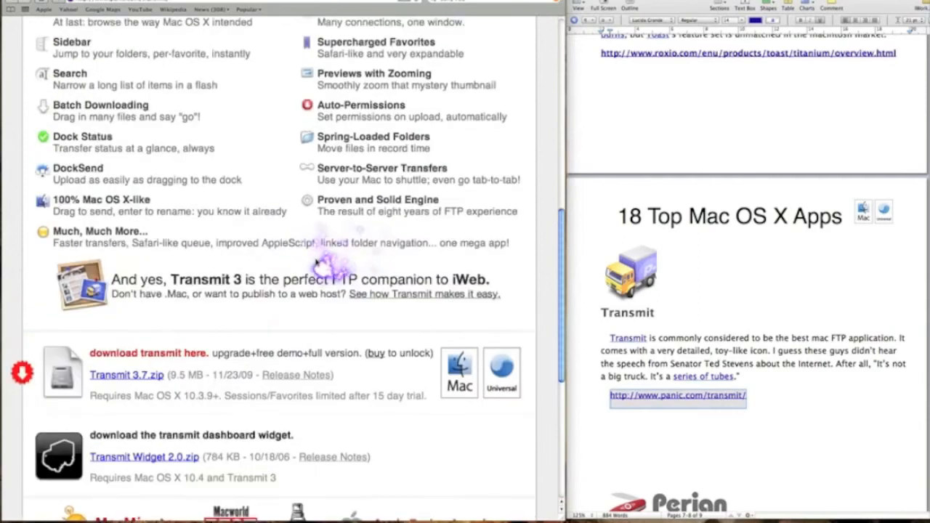
scroll(up, 3)
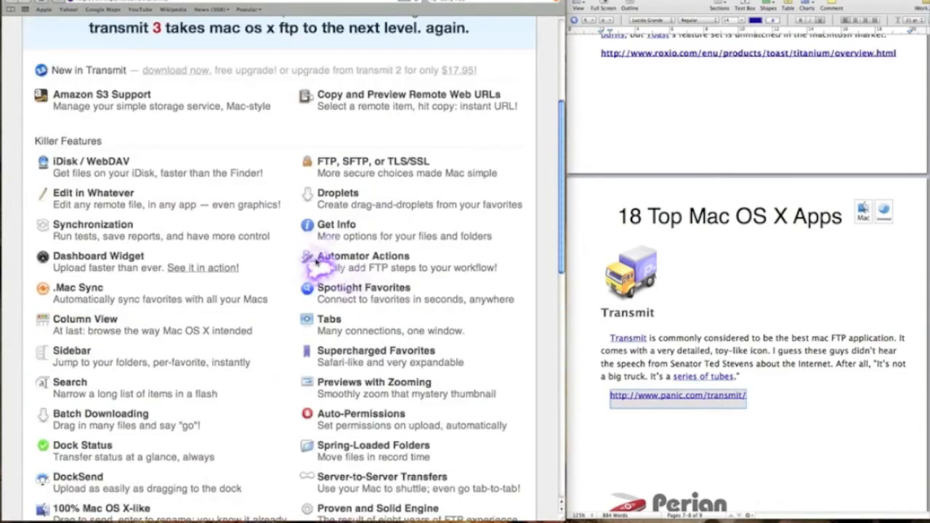
scroll(up, 3)
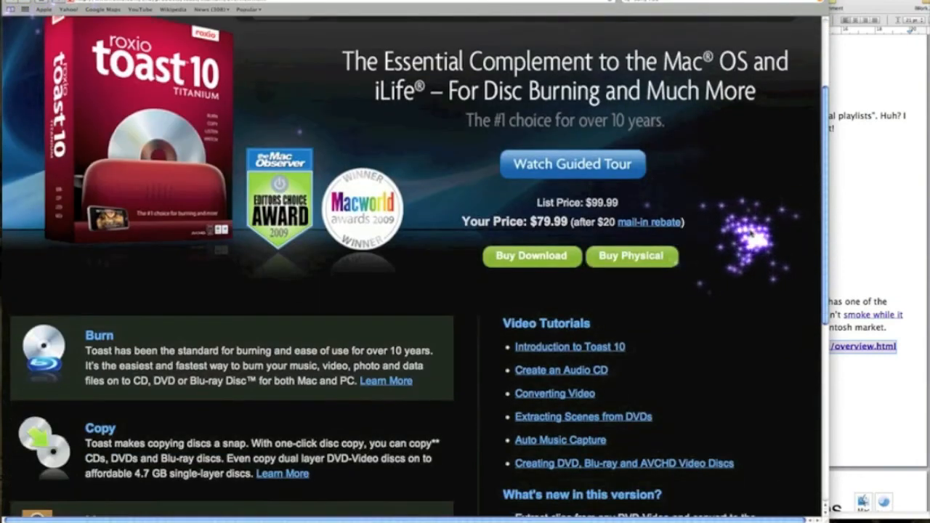
Scroll up and down through Toast 10 Titanium's Burn, Copy, Listen and Watch sections and video tutorials.
scroll(down, 3)
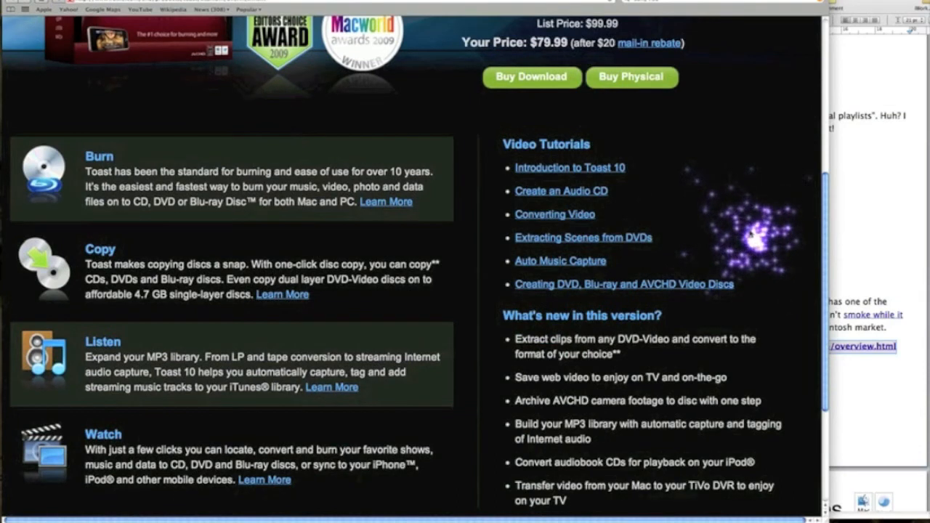
scroll(down, 3)
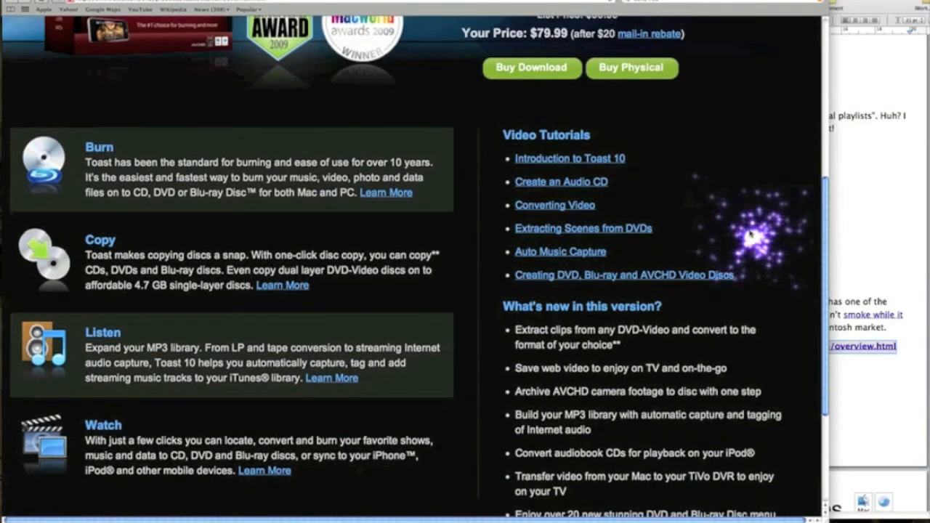
scroll(down, 3)
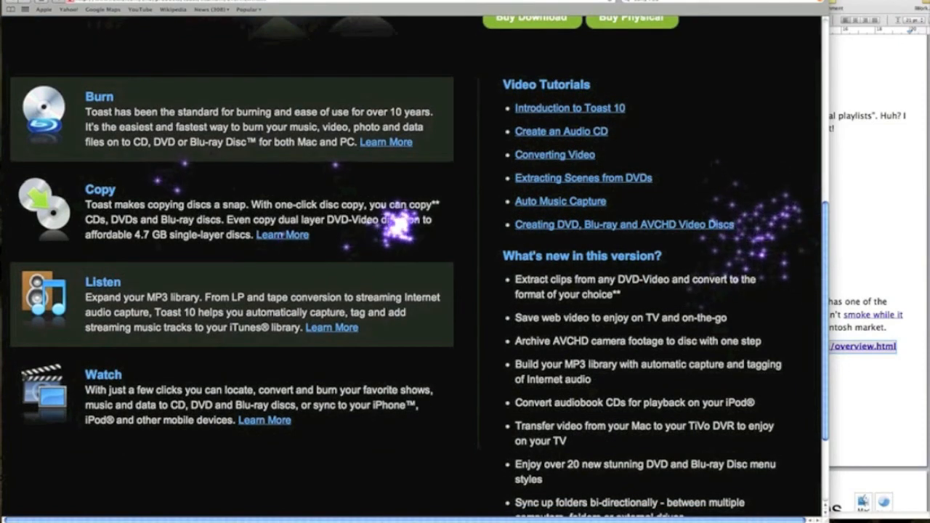
scroll(up, 3)
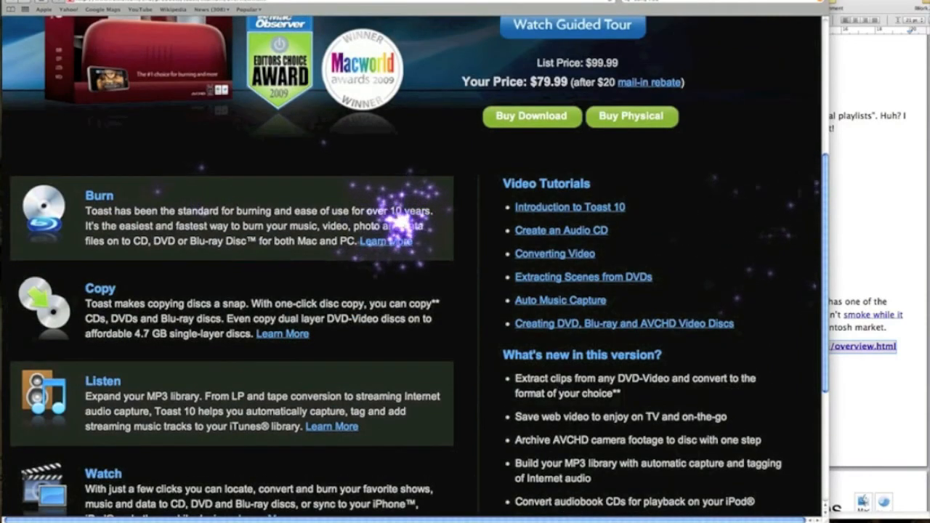
scroll(down, 3)
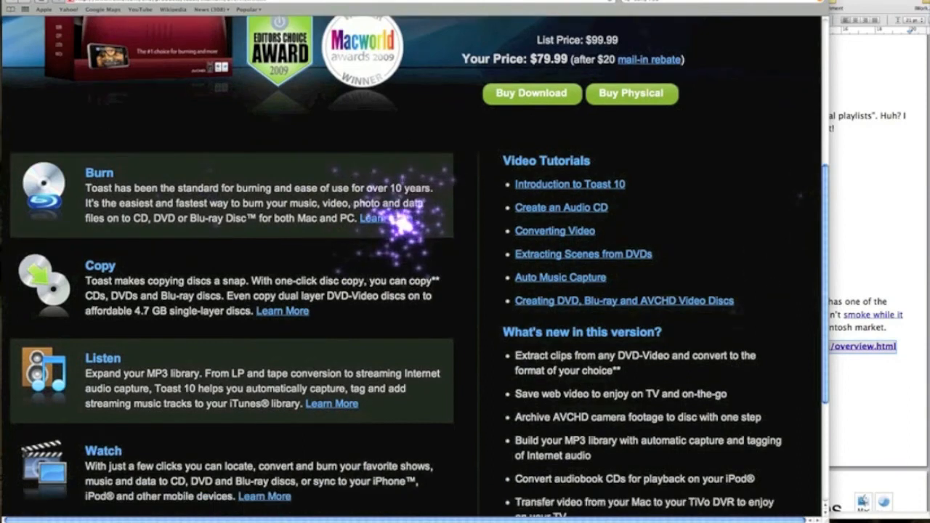
scroll(down, 3)
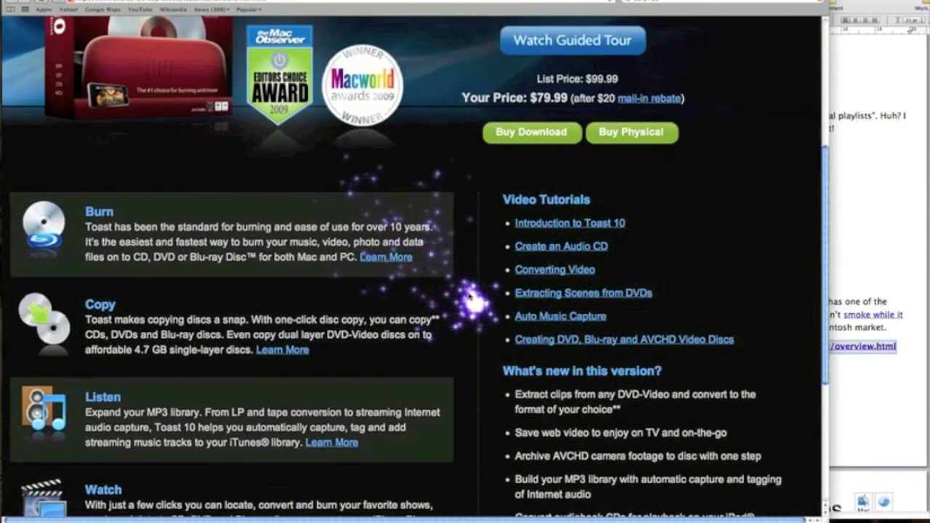
scroll(up, 3)
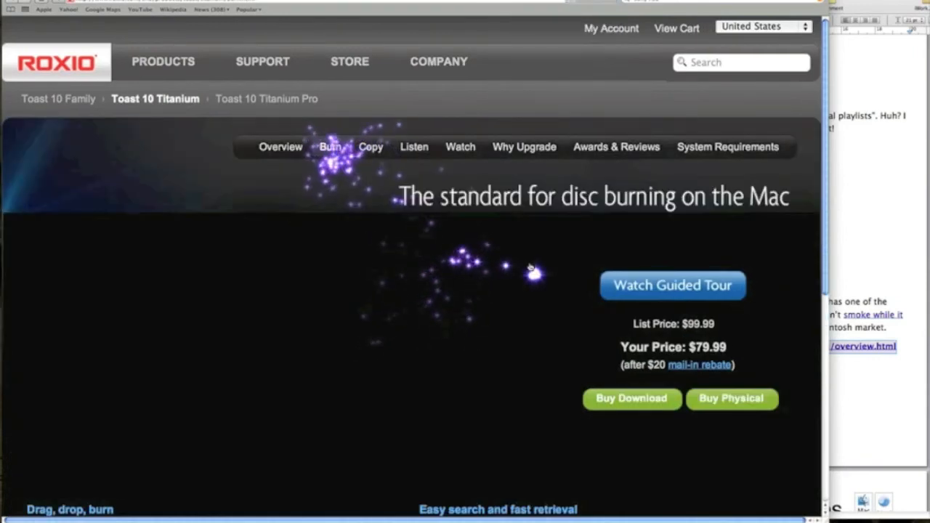
Scroll through the Toast 10 Burn page's disc-burning feature blocks and return to the top.
scroll(down, 3)
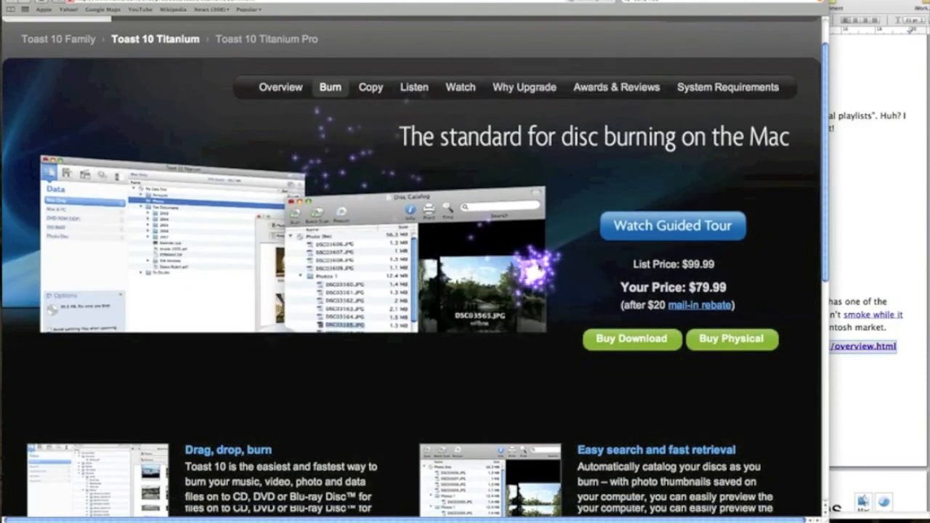
scroll(down, 3)
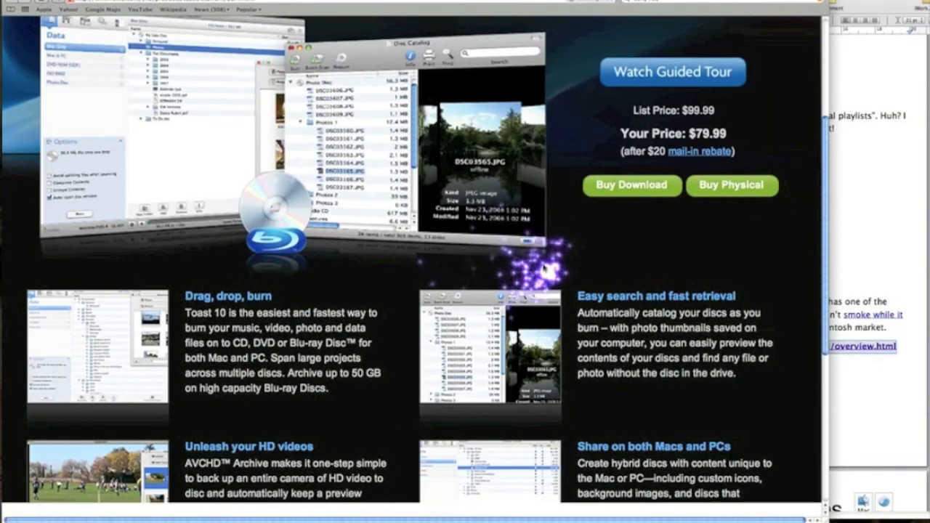
scroll(down, 3)
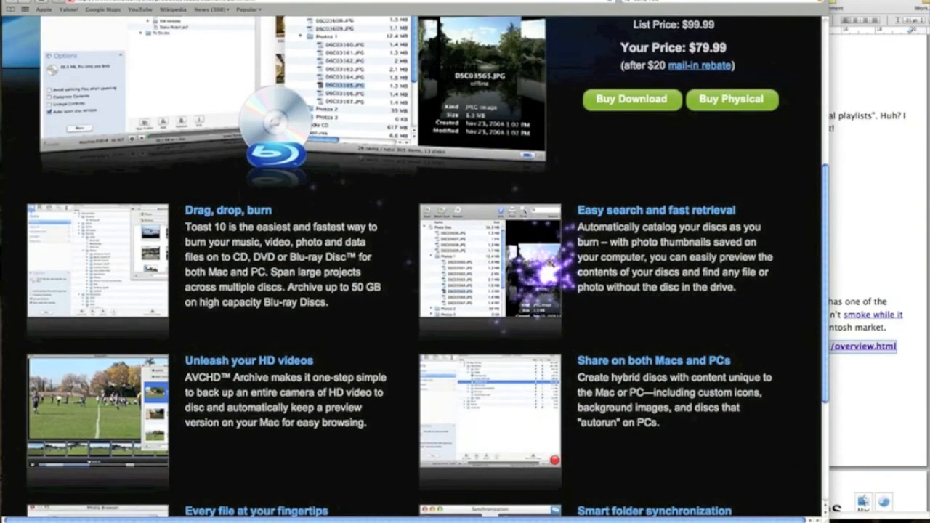
scroll(down, 3)
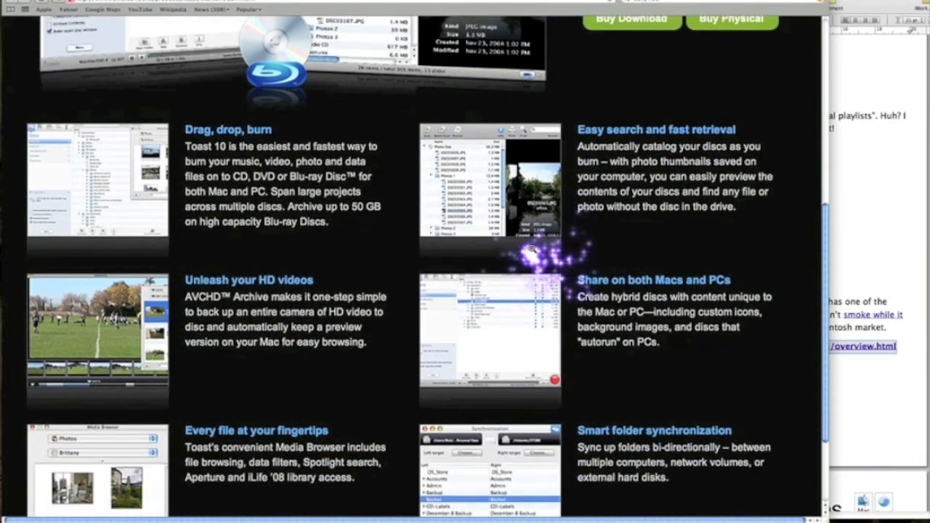
scroll(down, 3)
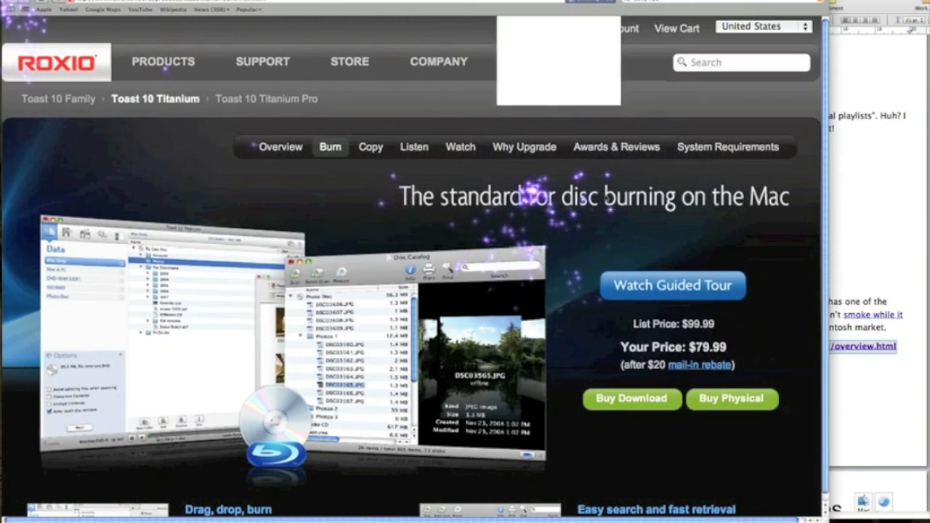
click(281, 145)
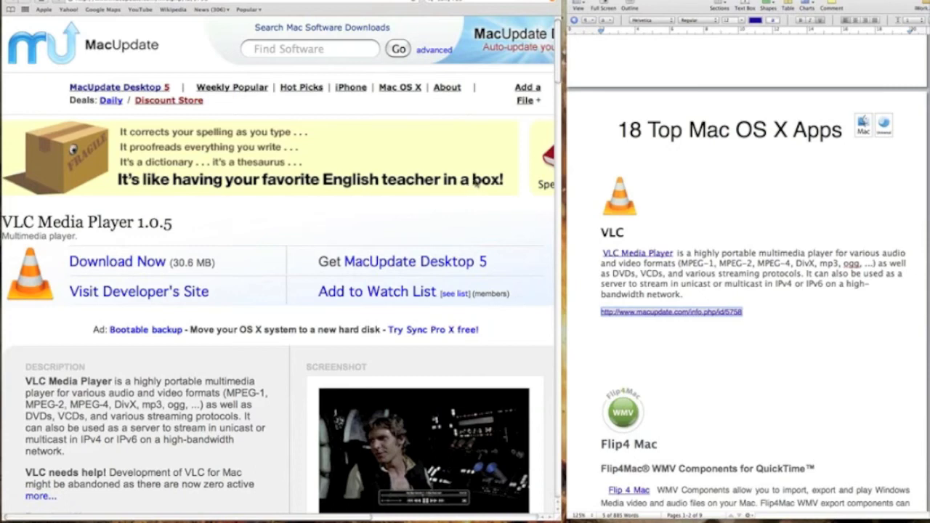
mouse_move(259, 238)
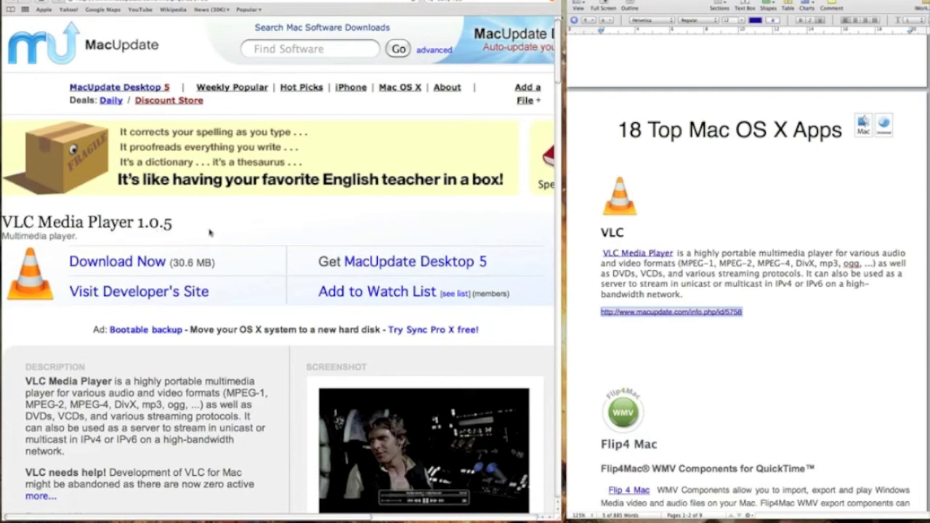
mouse_move(288, 223)
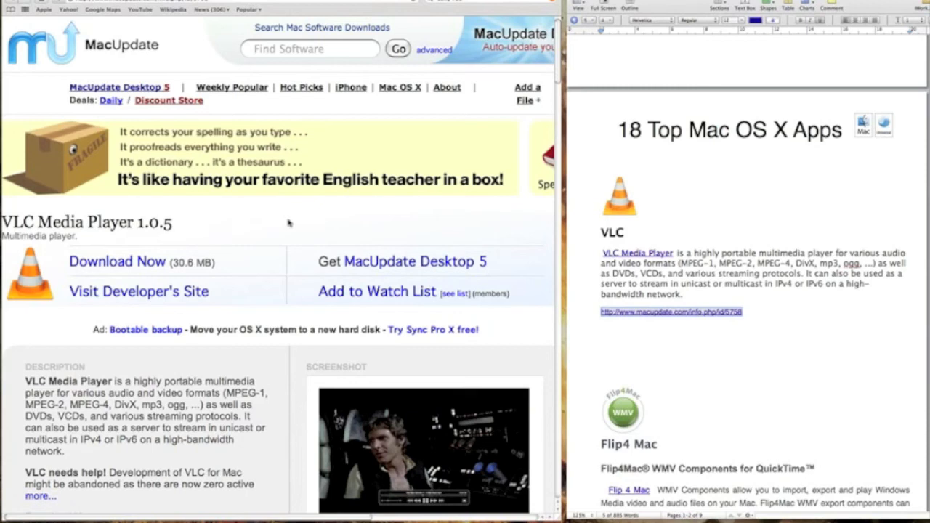
mouse_move(265, 256)
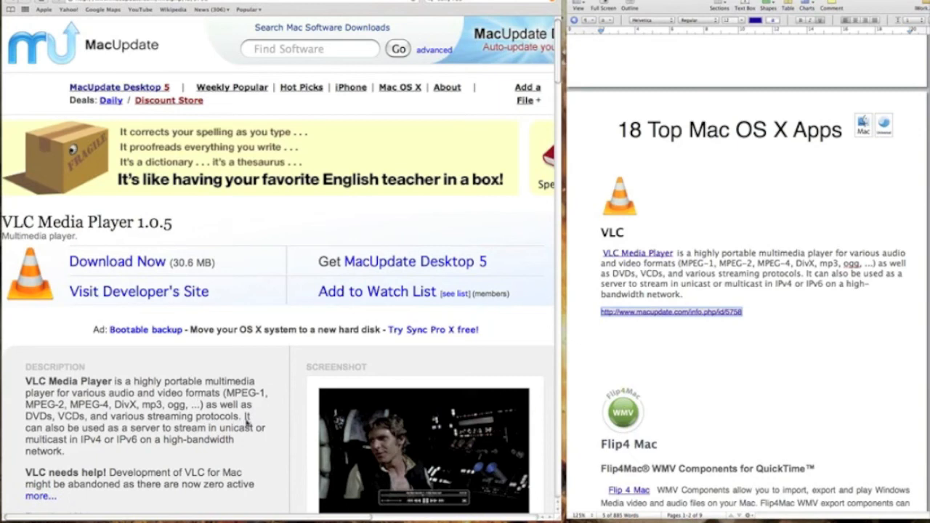
mouse_move(196, 424)
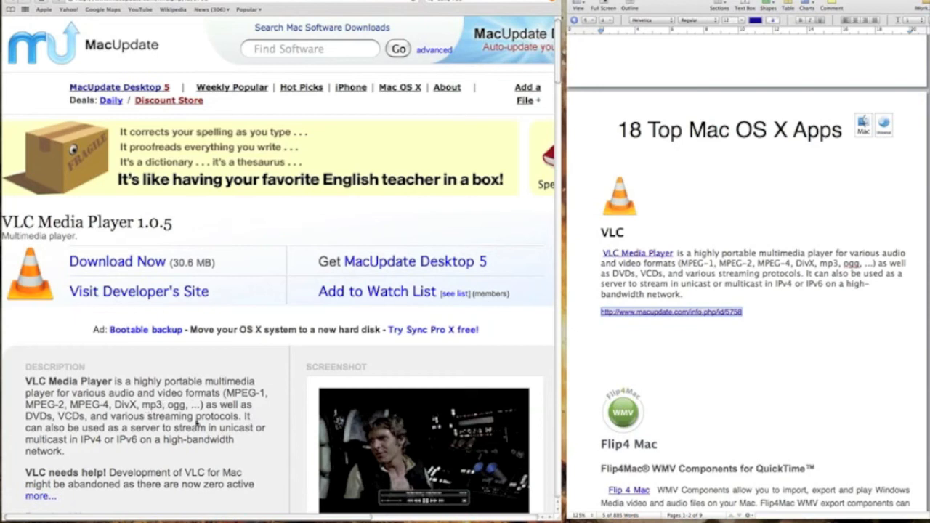
mouse_move(159, 427)
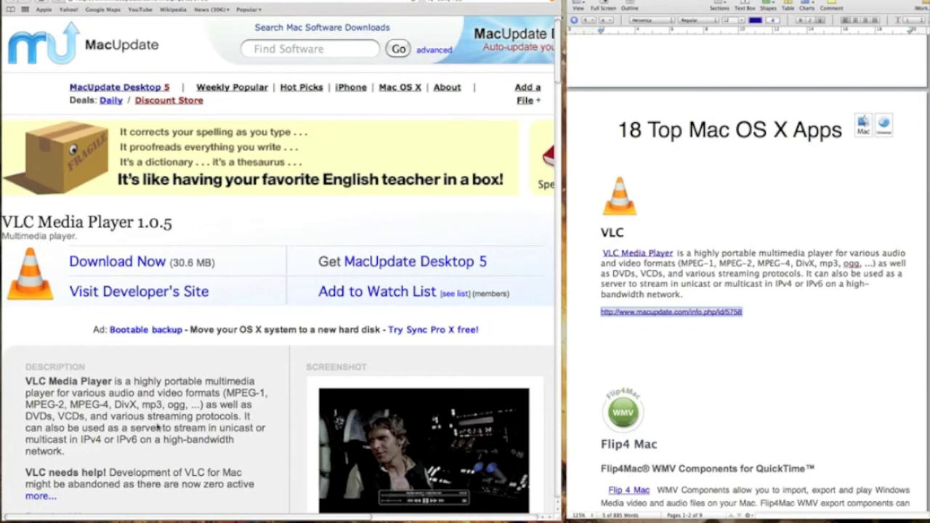
mouse_move(701, 227)
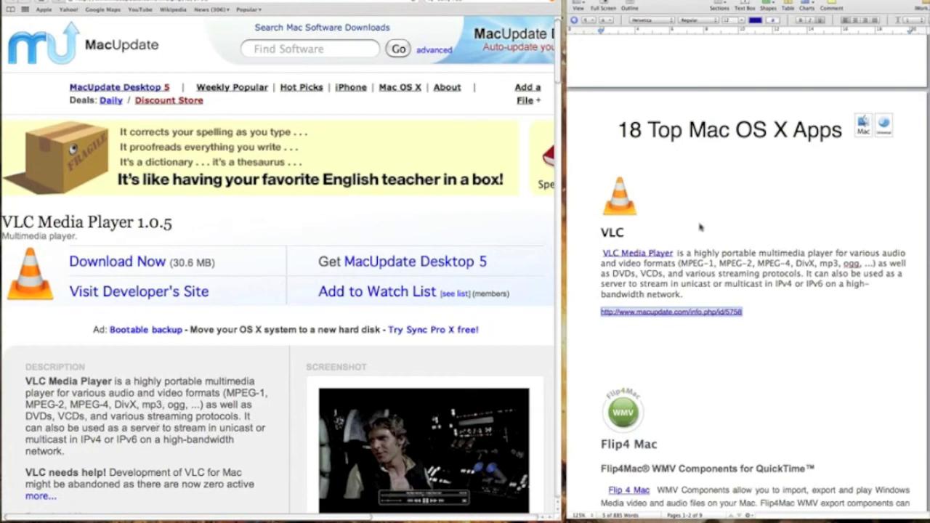
mouse_move(715, 221)
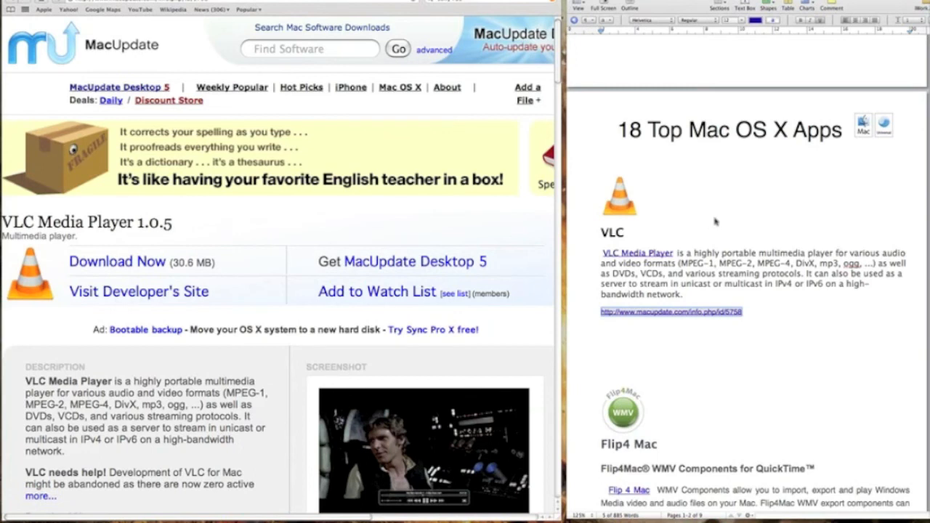
scroll(down, 3)
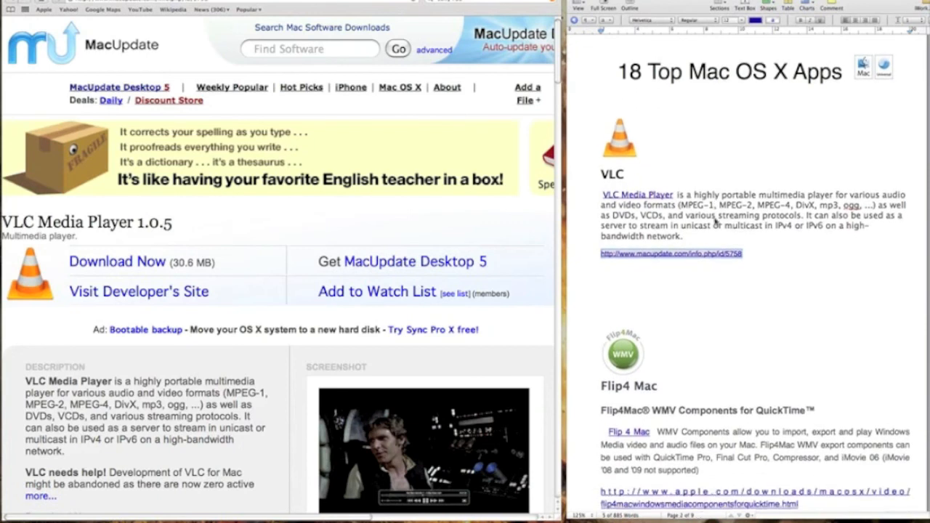
scroll(down, 3)
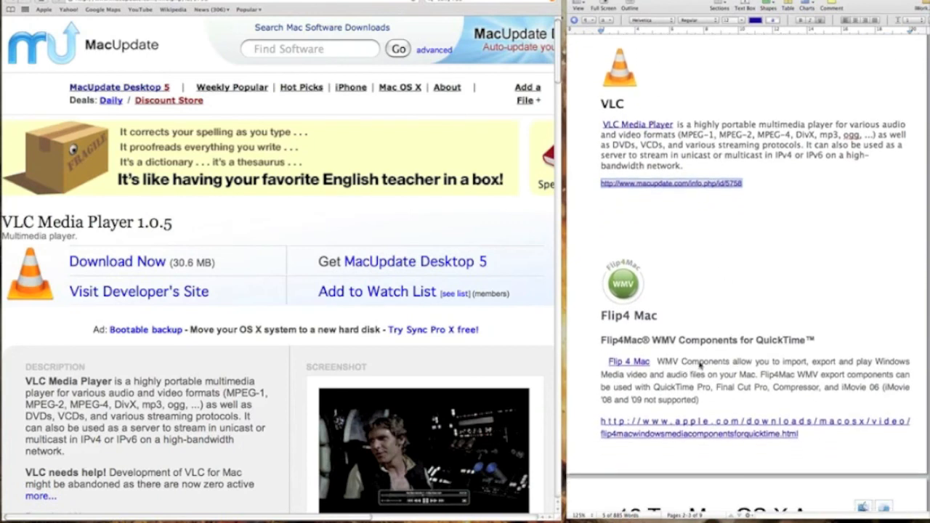
mouse_move(820, 301)
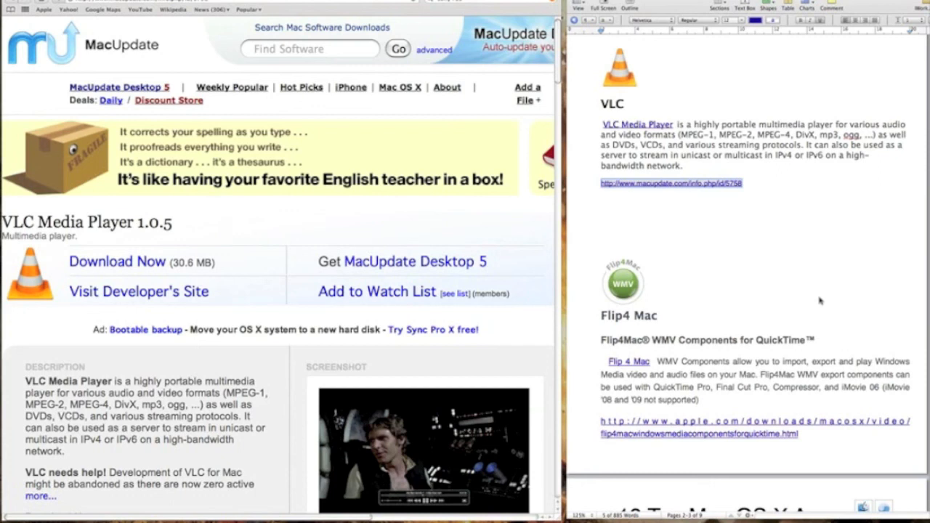
mouse_move(657, 168)
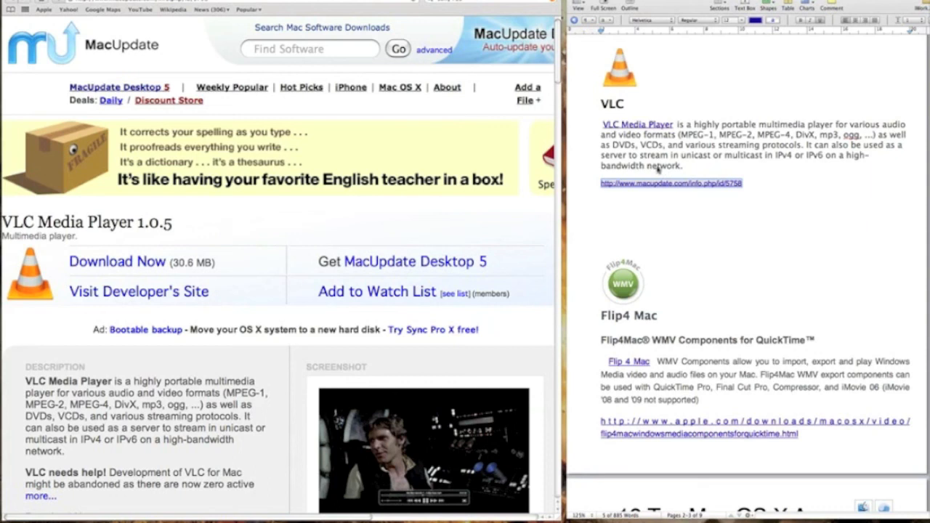
mouse_move(657, 274)
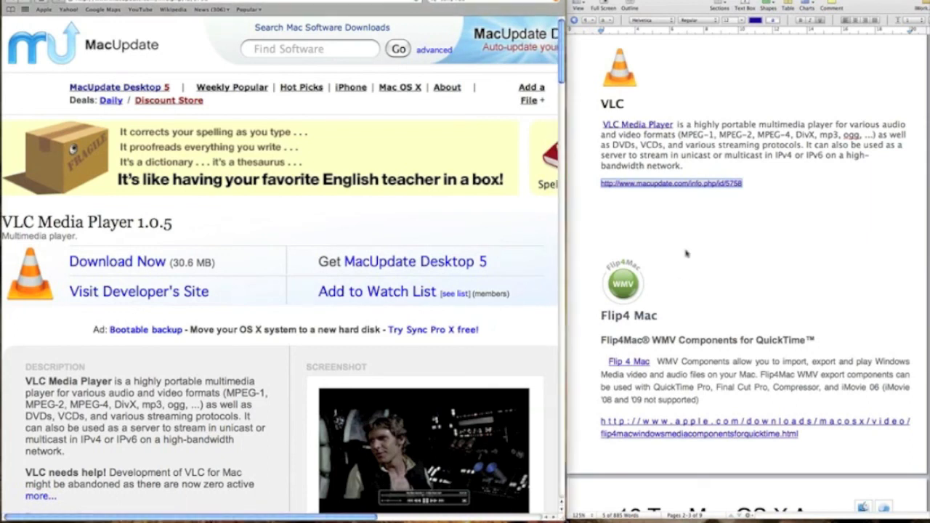
mouse_move(651, 269)
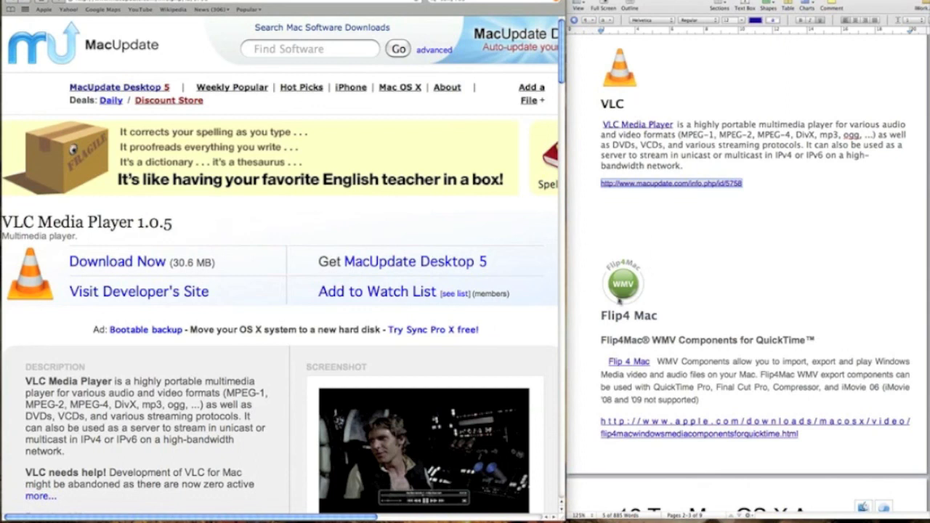
mouse_move(178, 366)
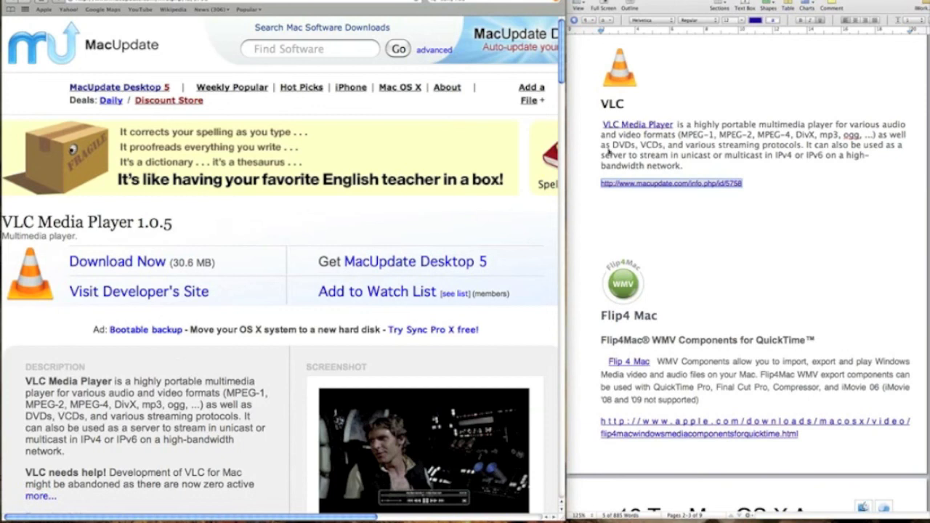
mouse_move(480, 174)
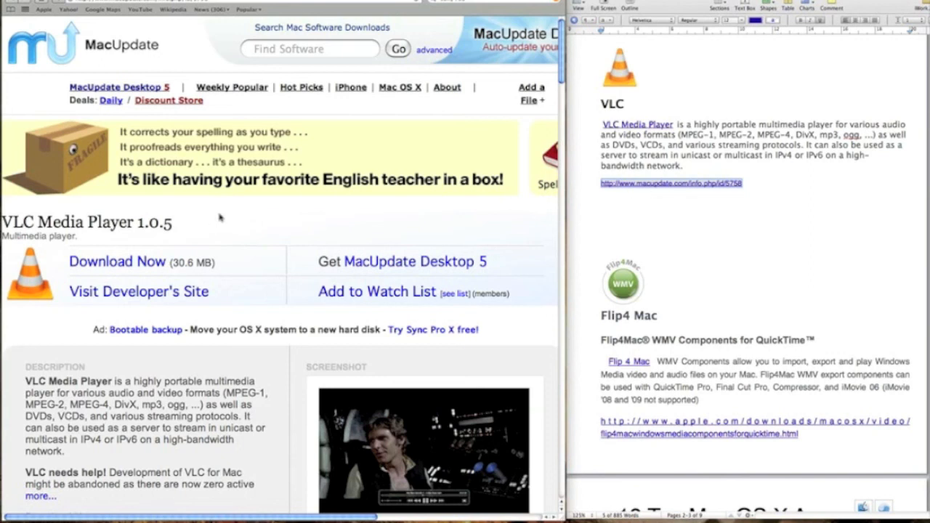
mouse_move(225, 218)
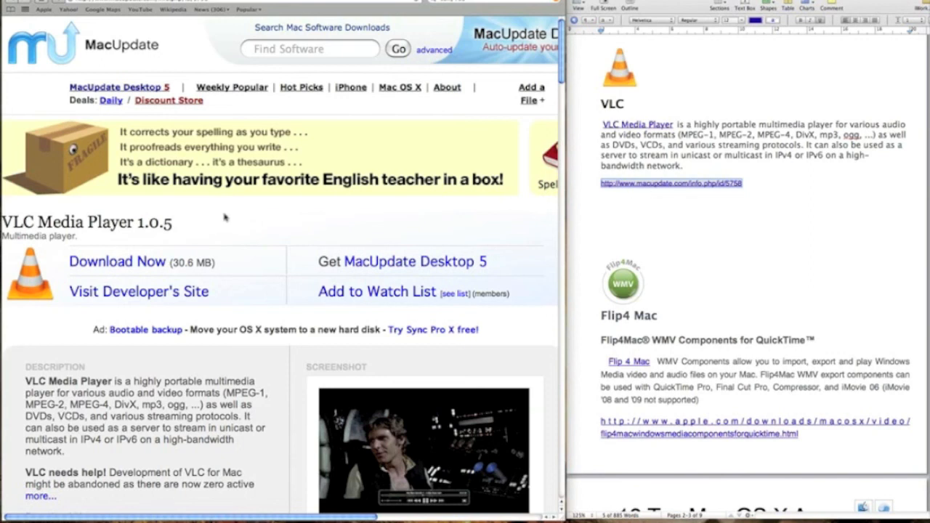